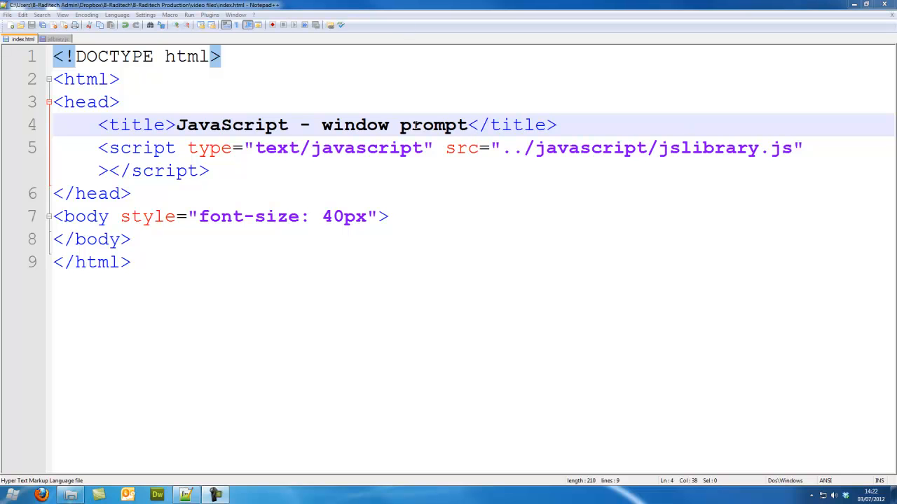
mouse_move(140, 156)
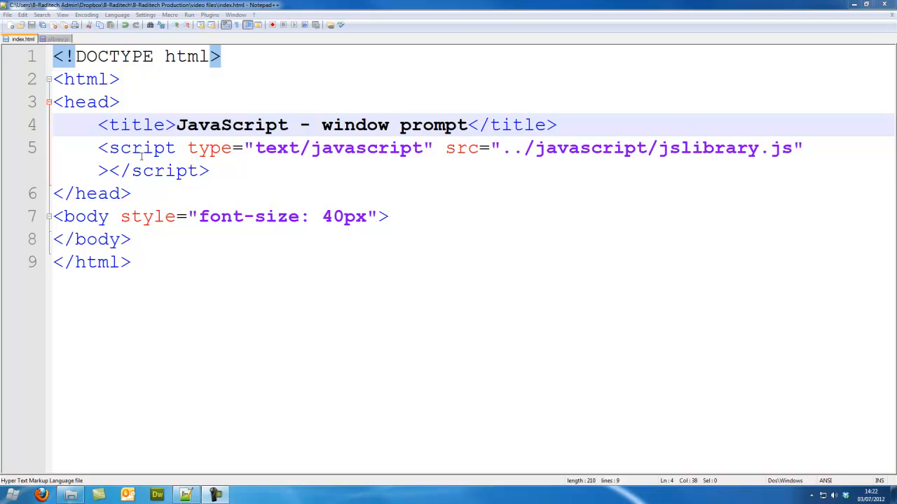
Step: Select the script tag referencing ../javascript/jslibrary.js in index.html
left_click_drag(98, 149, 207, 171)
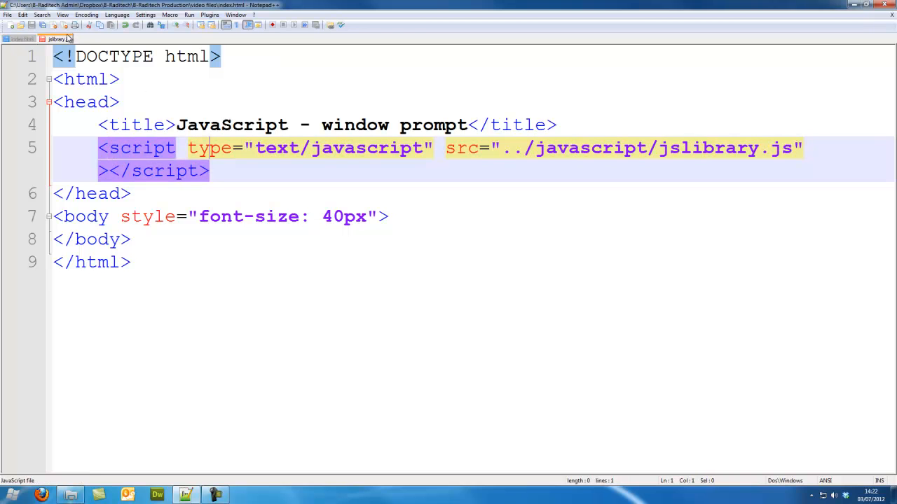
Step: Write the line var a = window.prompt(); in the empty jslibrary.js file
left_click(57, 39)
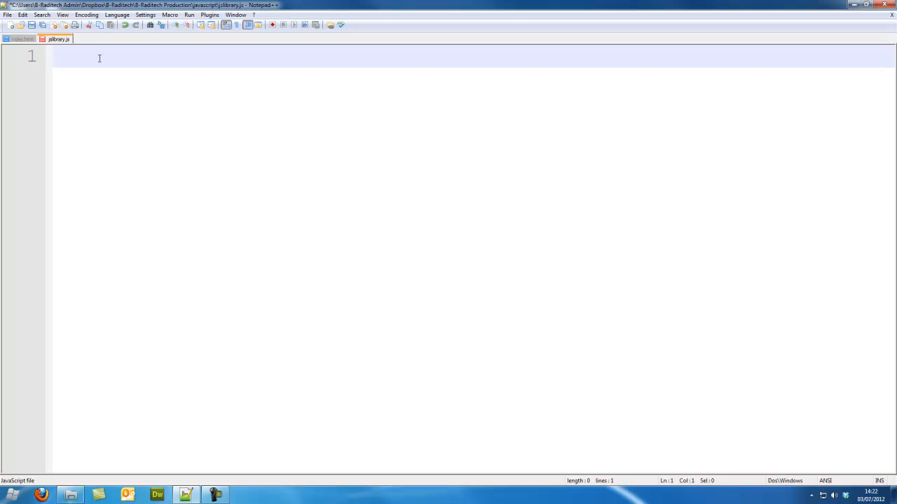
type("var a")
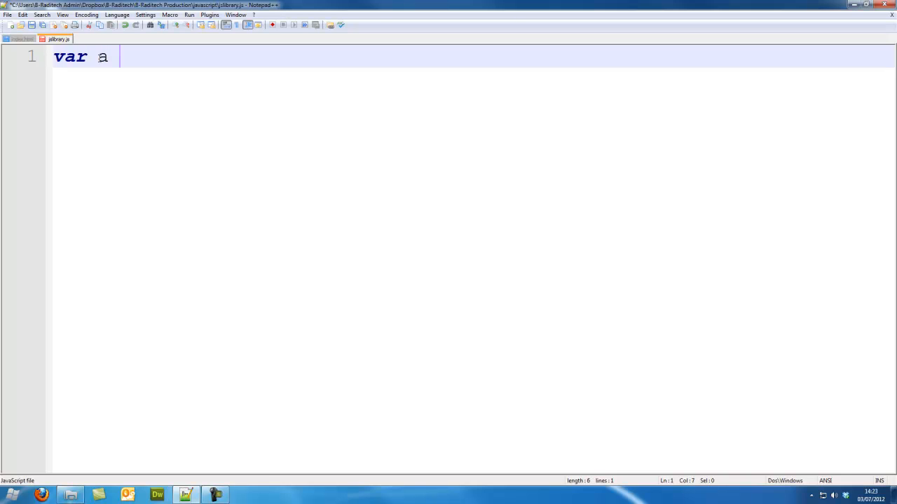
type("=")
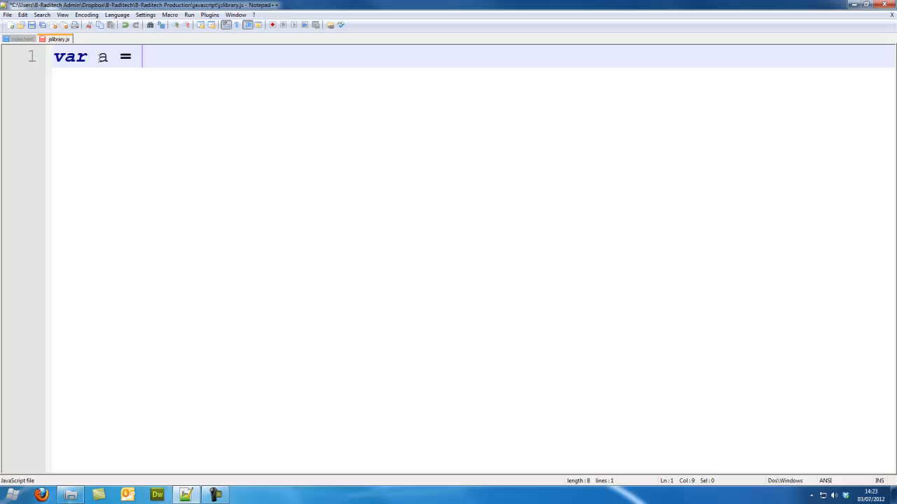
type("window/")
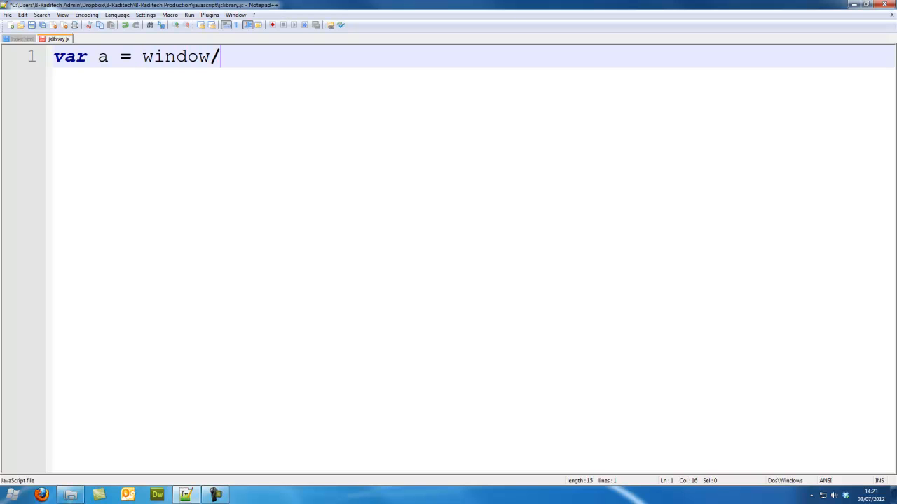
type(".prk")
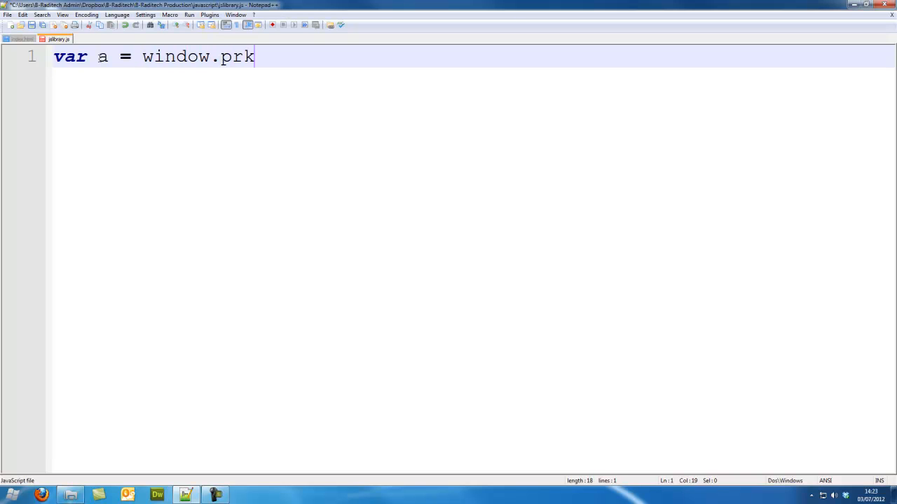
type("ompt")
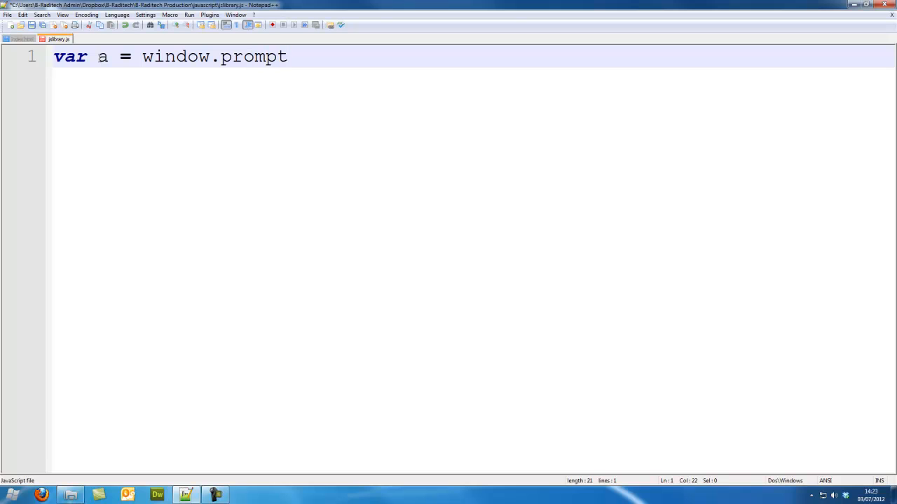
type("(_")
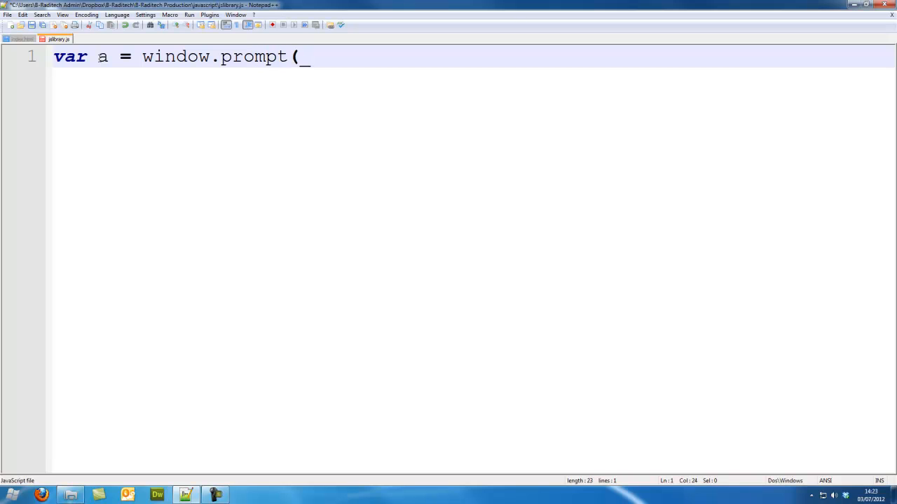
type(");")
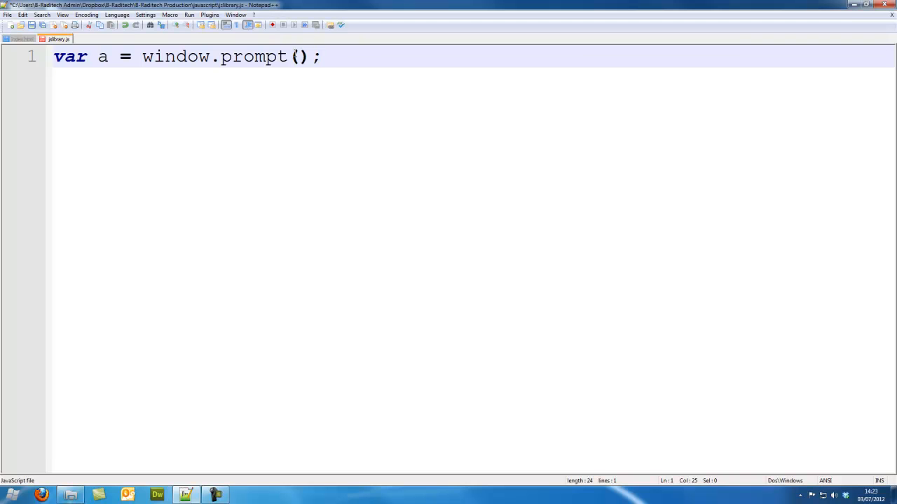
Step: Give the prompt the message "what is your name"
type("\"what")
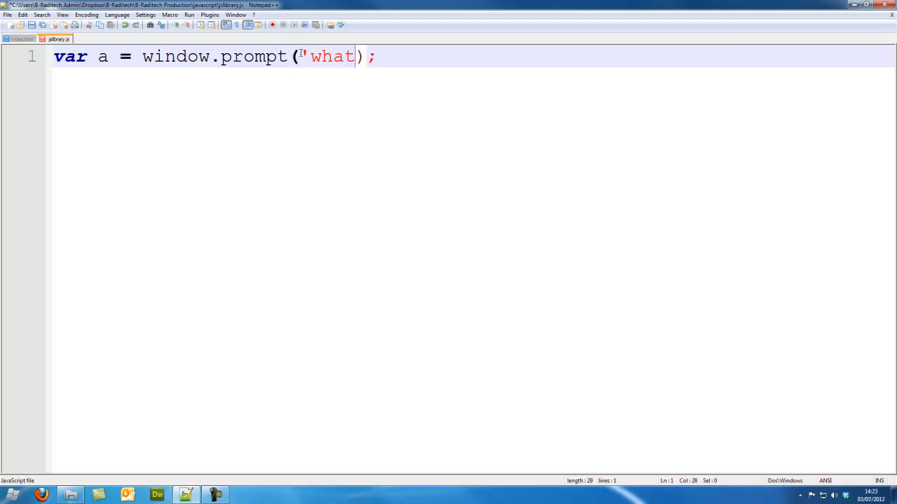
type("is")
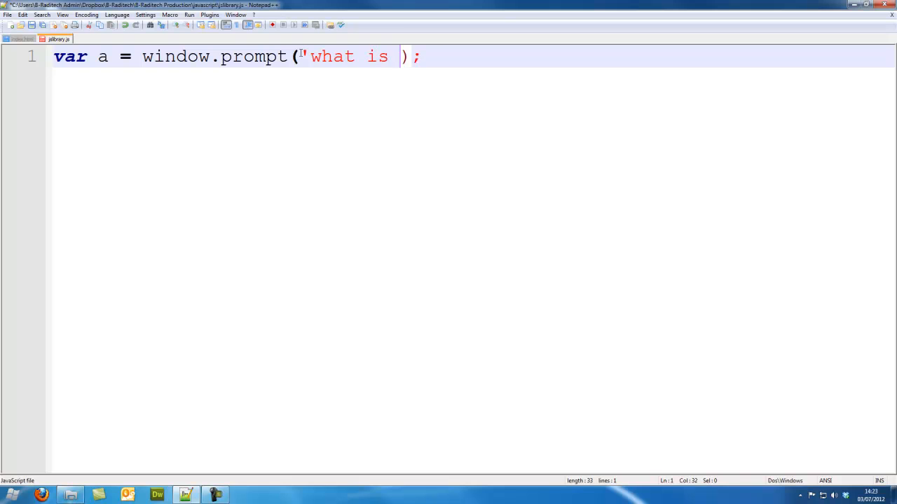
type("your name'")
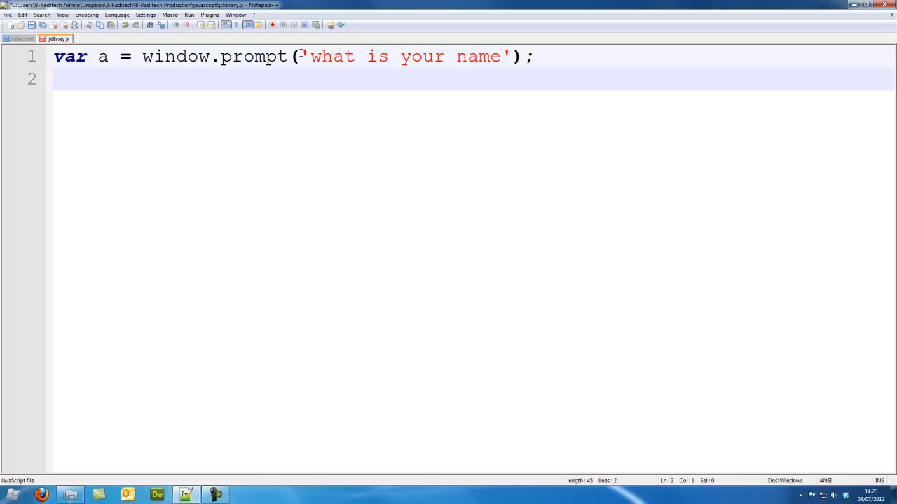
Step: Add document.write(a); below, return to index.html and launch the page in Firefox
type("document")
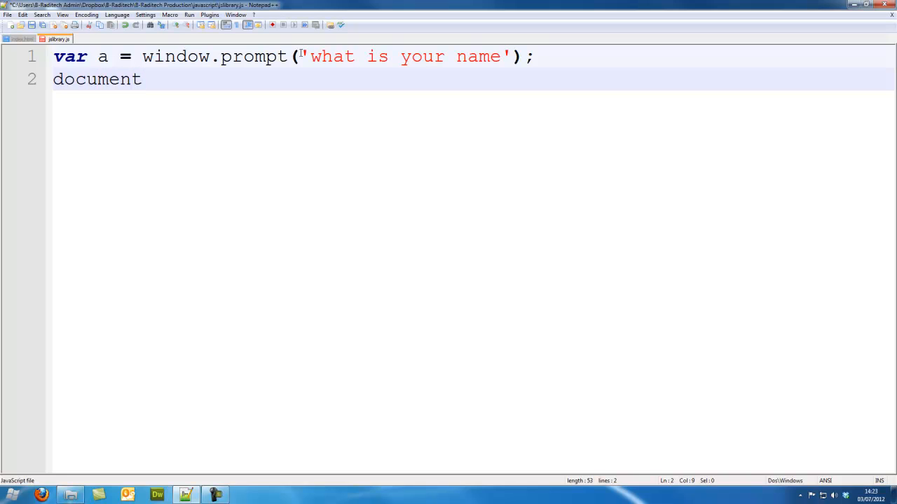
type(".writ")
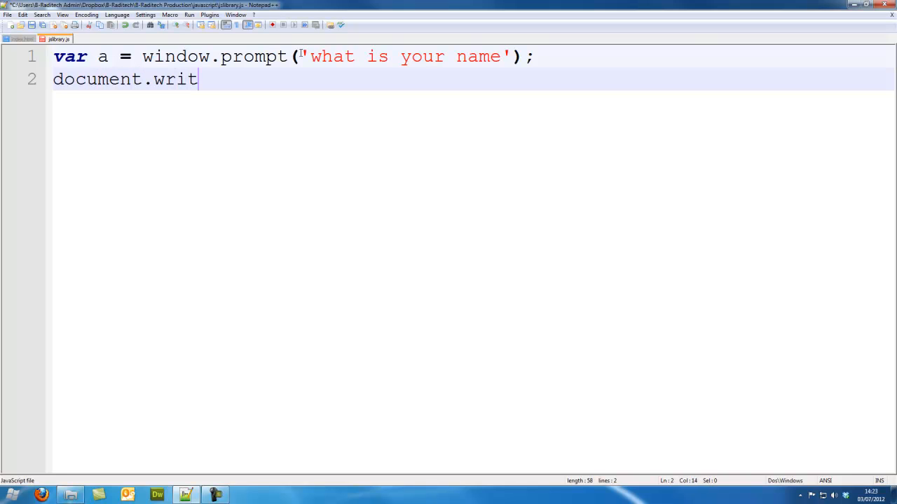
type("e();")
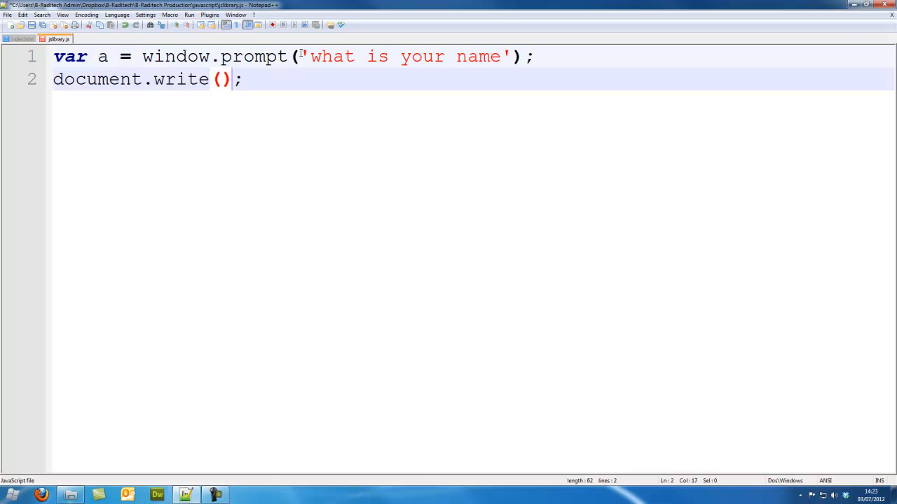
type("a")
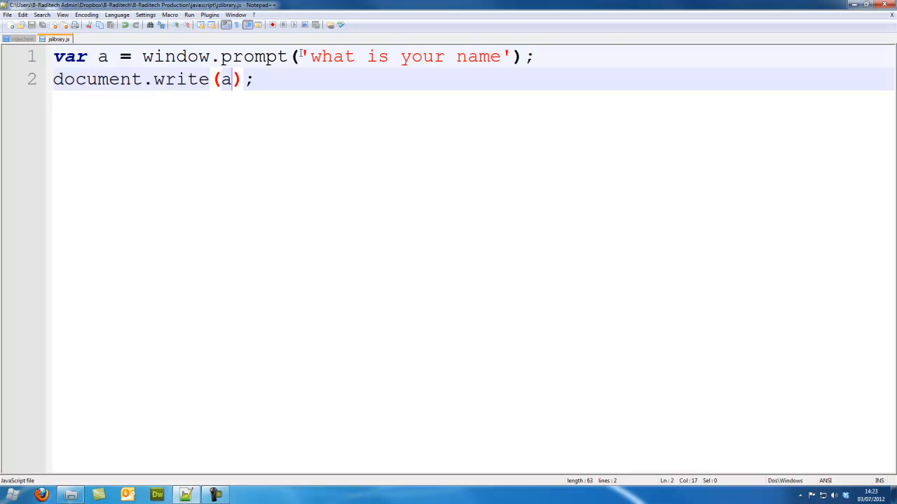
left_click(22, 40)
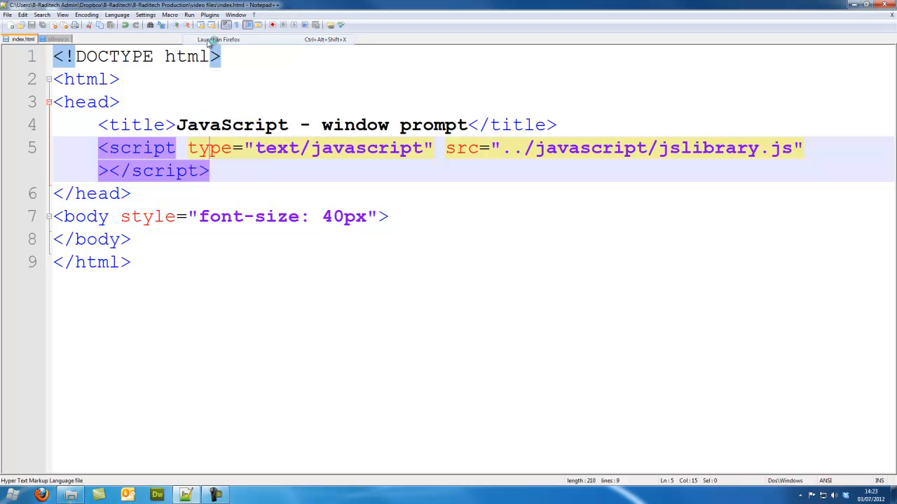
left_click(219, 39)
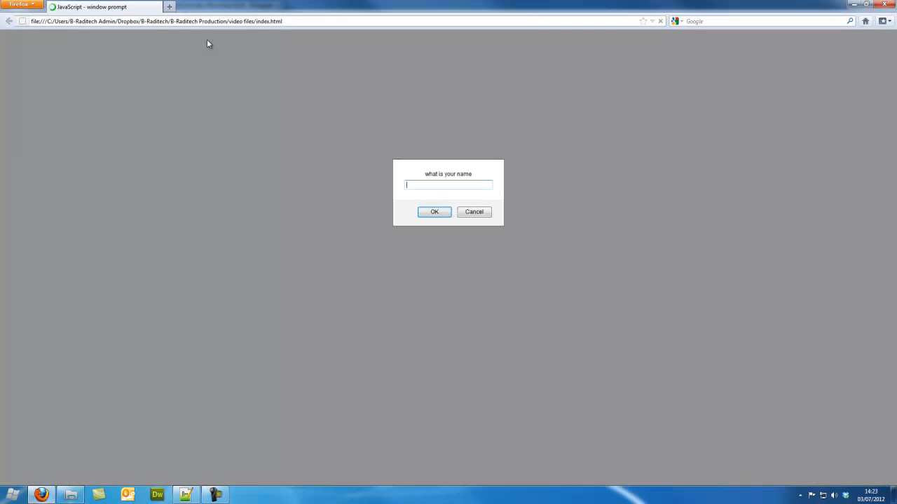
Step: Enter a name into the Firefox prompt and submit it
type("Br")
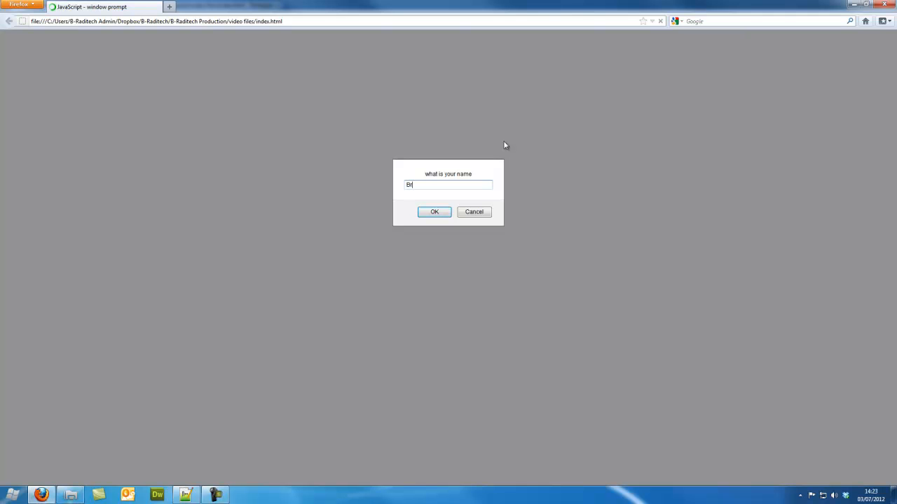
left_click(435, 211)
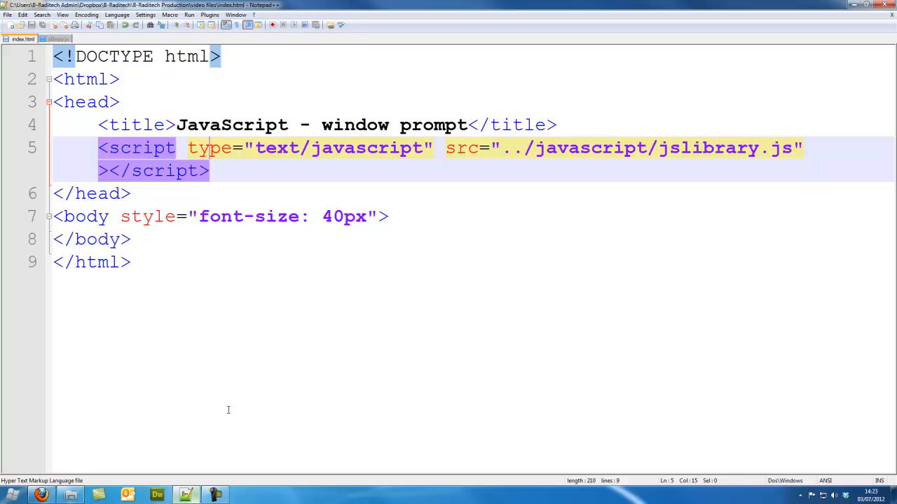
Step: Collapse the script to document.write(window.prompt('what is your name')); and retest the prompt
left_click(59, 39)
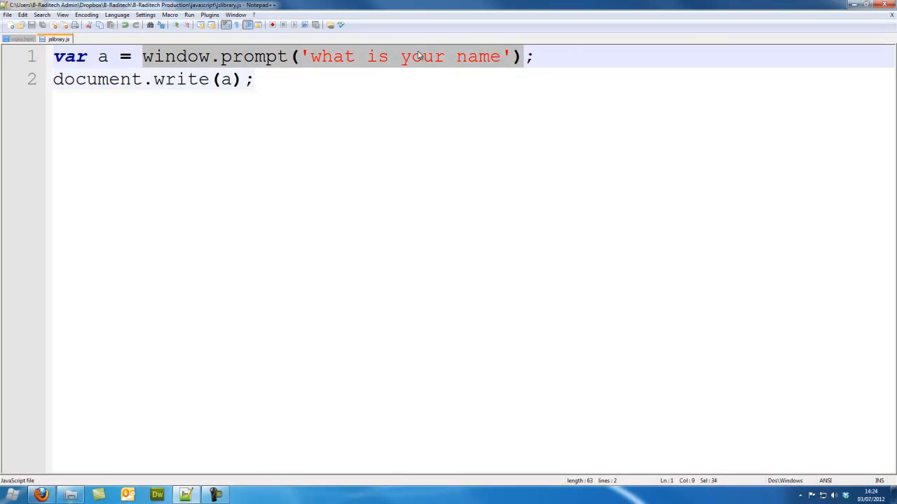
key("Delete")
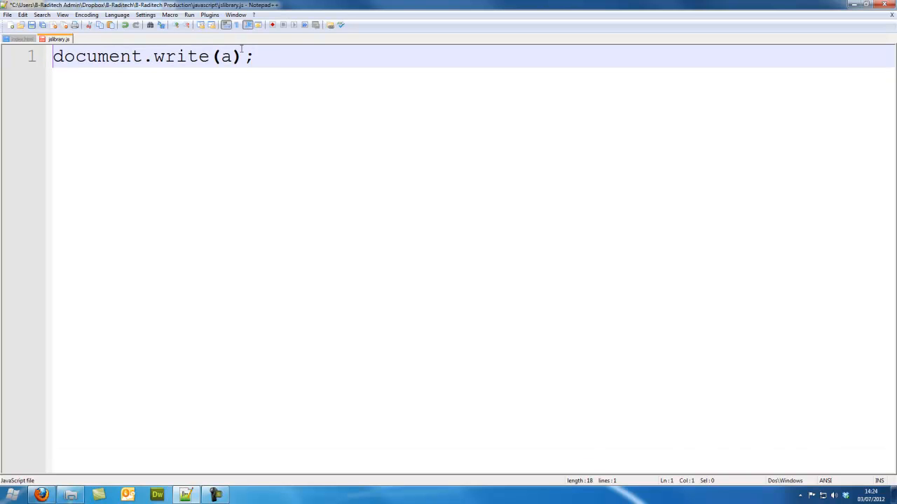
type("window.prompt('what is your name')")
type("Brad")
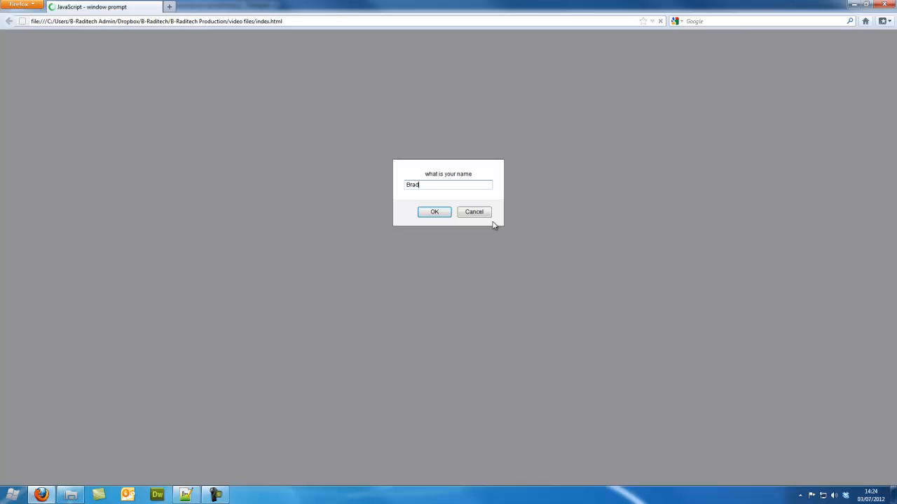
left_click(434, 212)
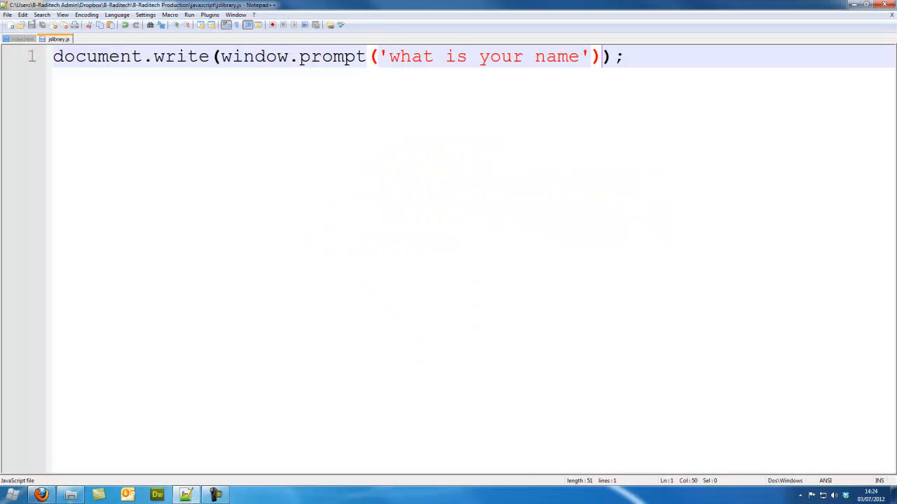
double_click(129, 56)
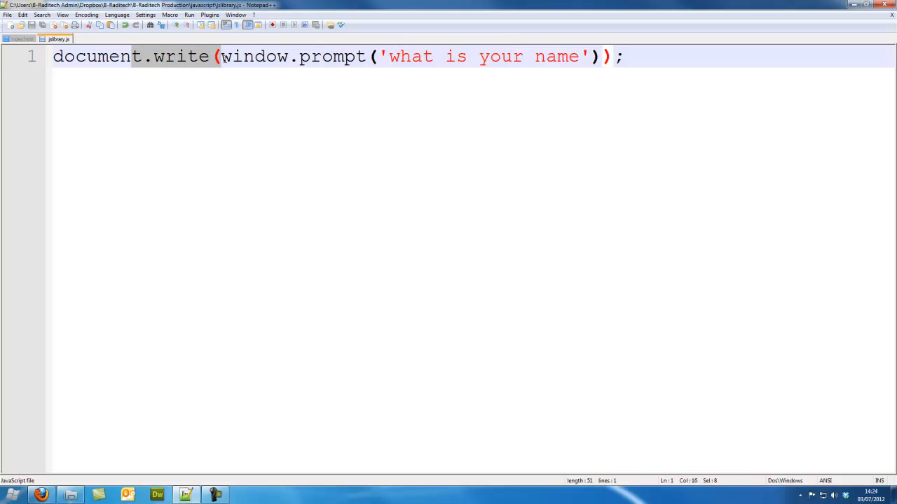
left_click(232, 56)
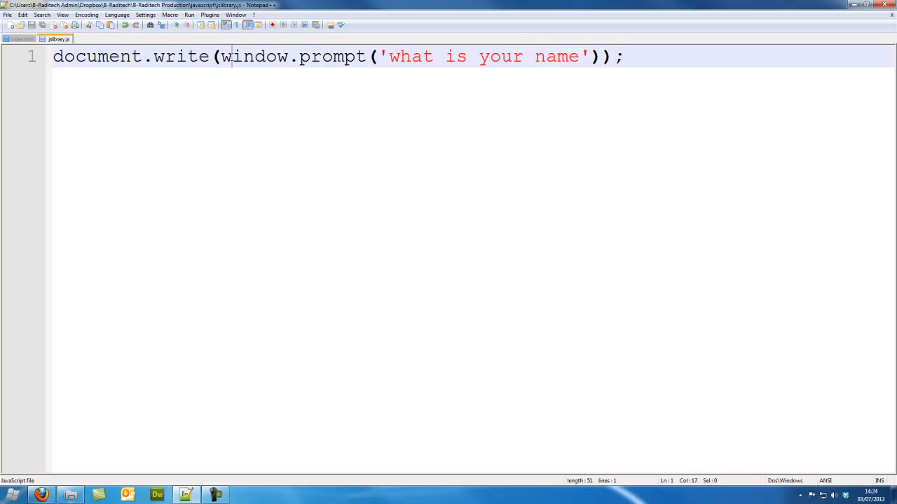
mouse_move(670, 83)
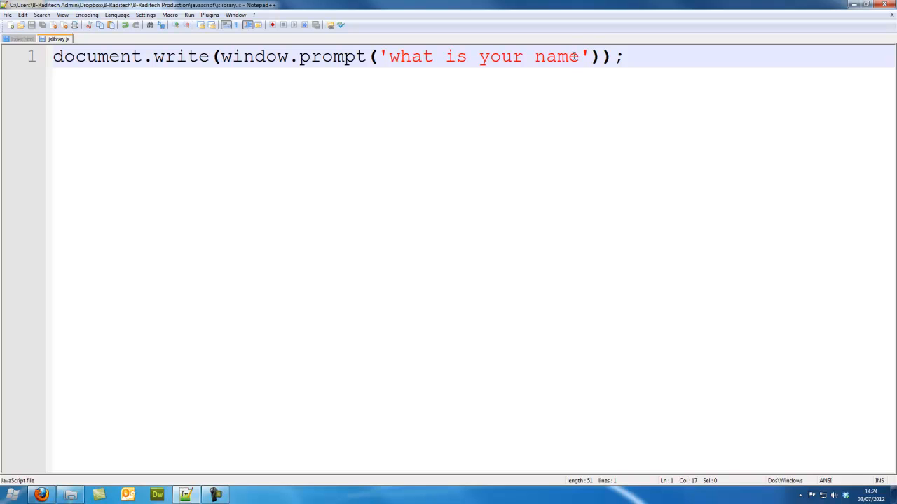
mouse_move(136, 135)
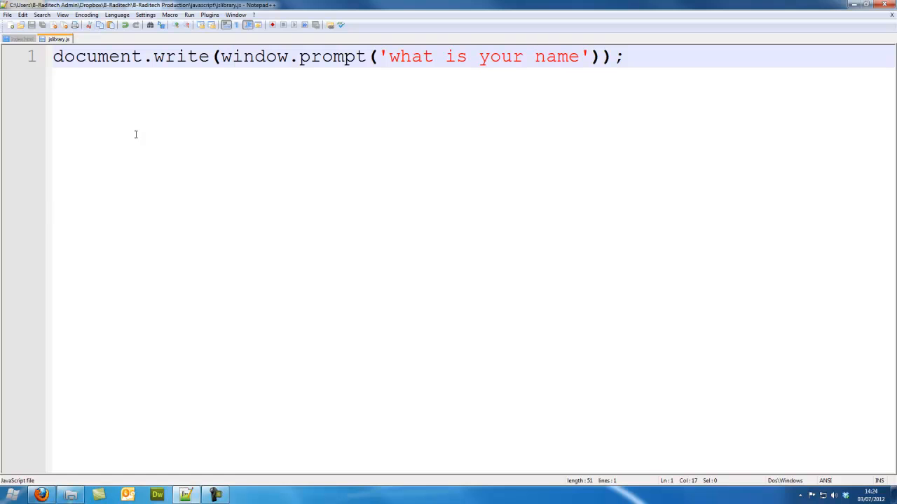
mouse_move(87, 120)
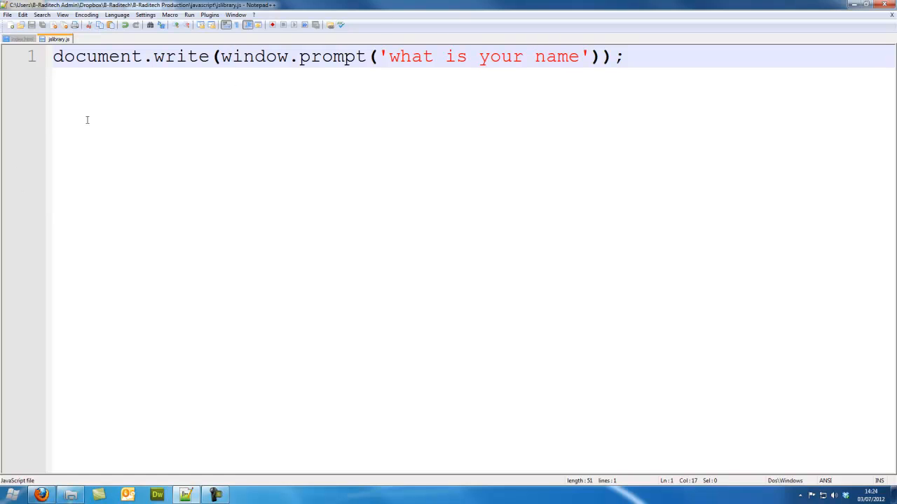